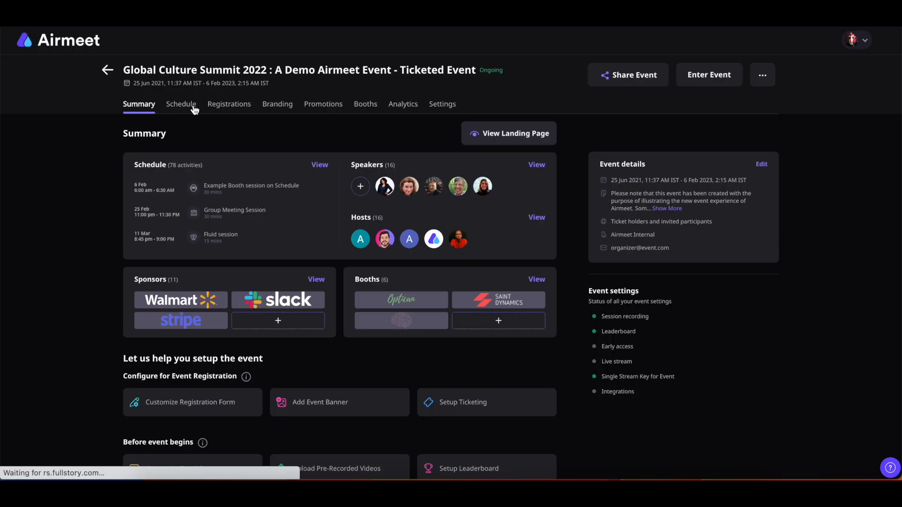
# Show the Global Culture Summit 2022 event's Pre-recorded Videos list under its Schedule
pyautogui.click(181, 104)
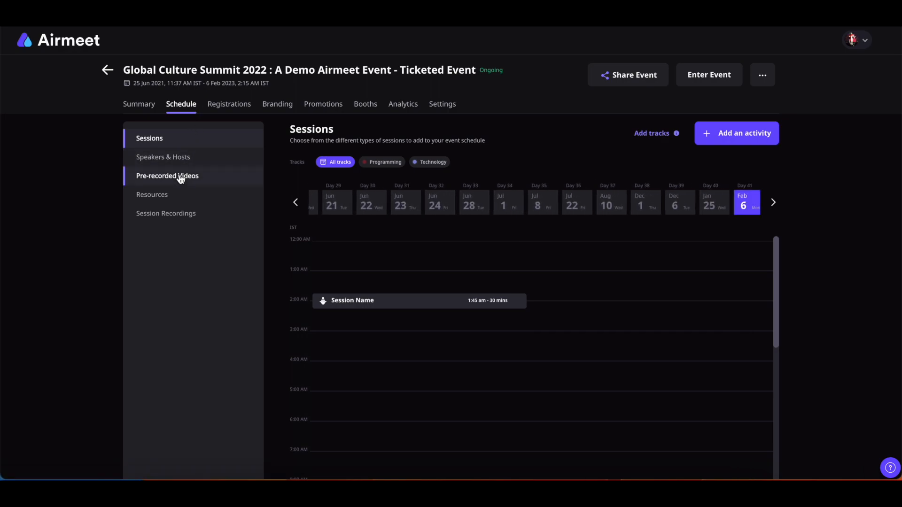
pyautogui.click(167, 176)
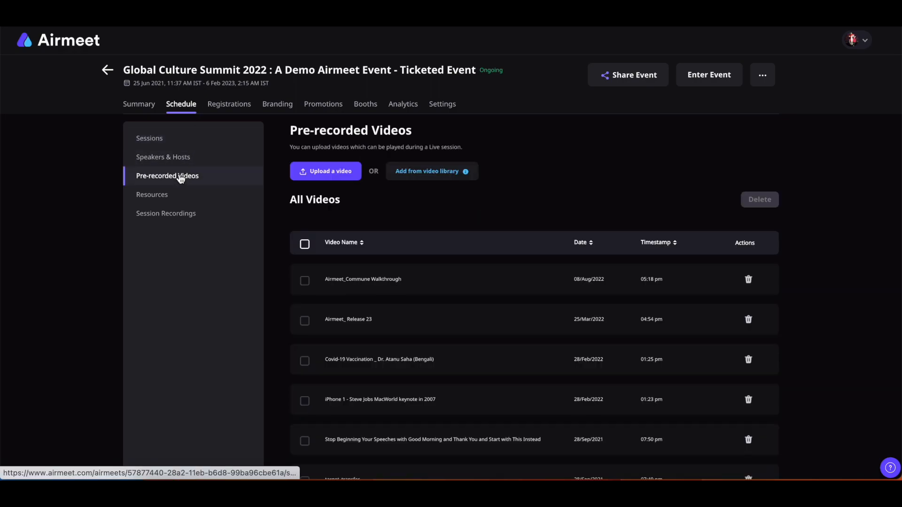
# Review the All Videos list, then begin adding a video from the video library
pyautogui.scroll(-3)
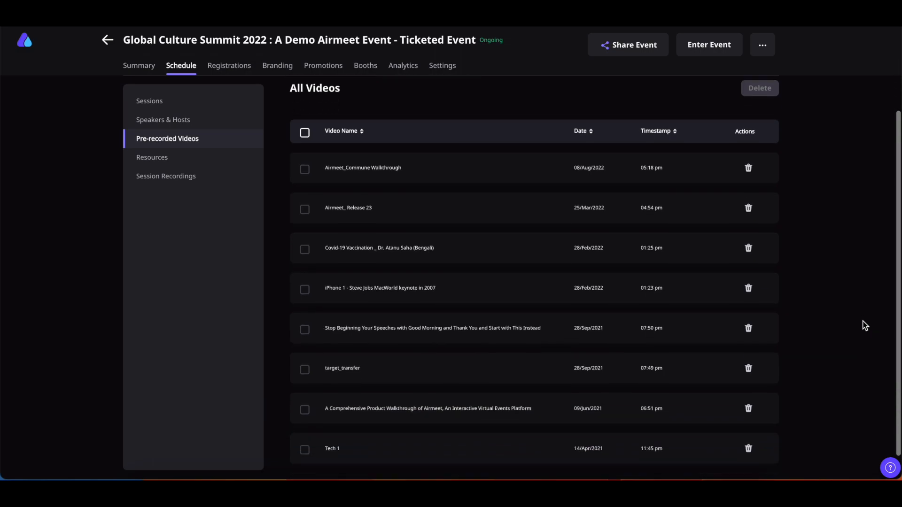
pyautogui.scroll(3)
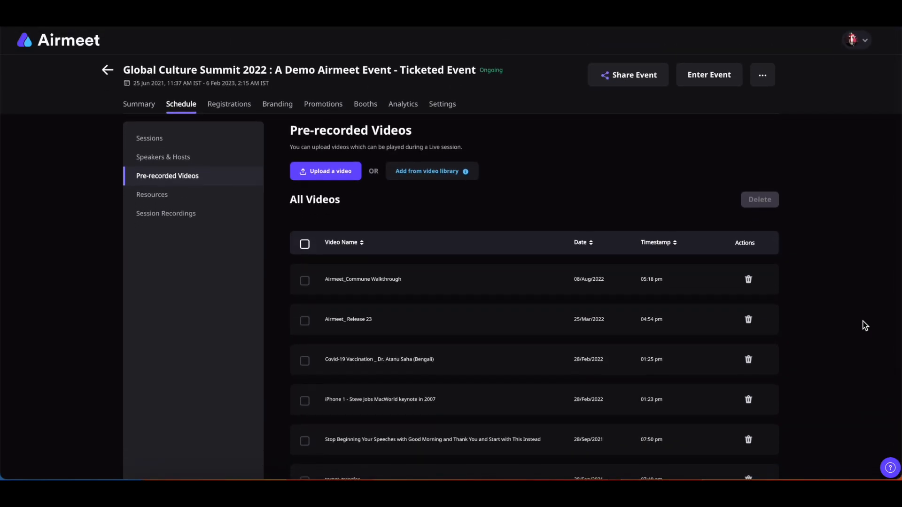
pyautogui.moveTo(537, 211)
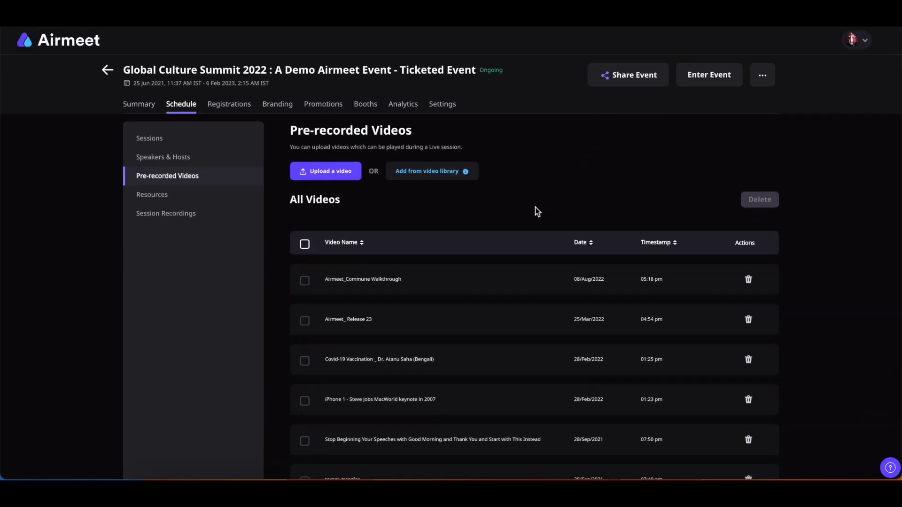
pyautogui.moveTo(326, 171)
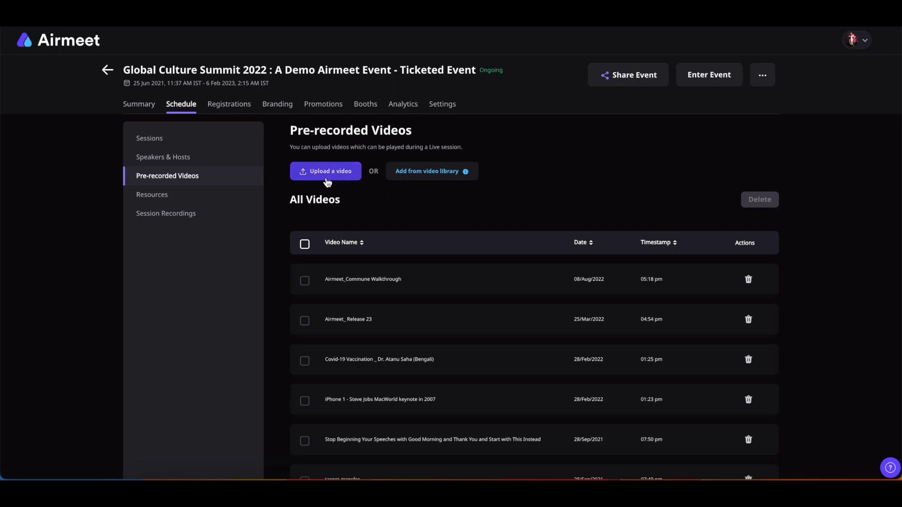
pyautogui.moveTo(330, 175)
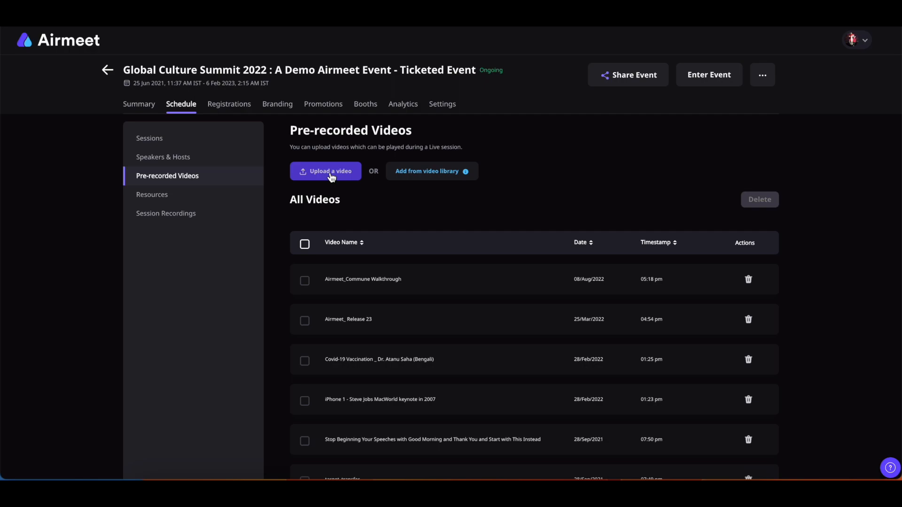
pyautogui.moveTo(367, 197)
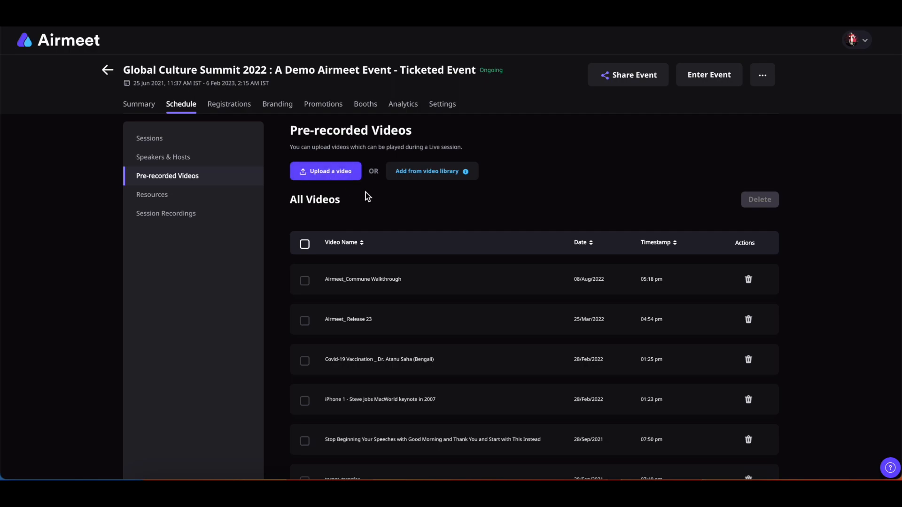
pyautogui.moveTo(423, 178)
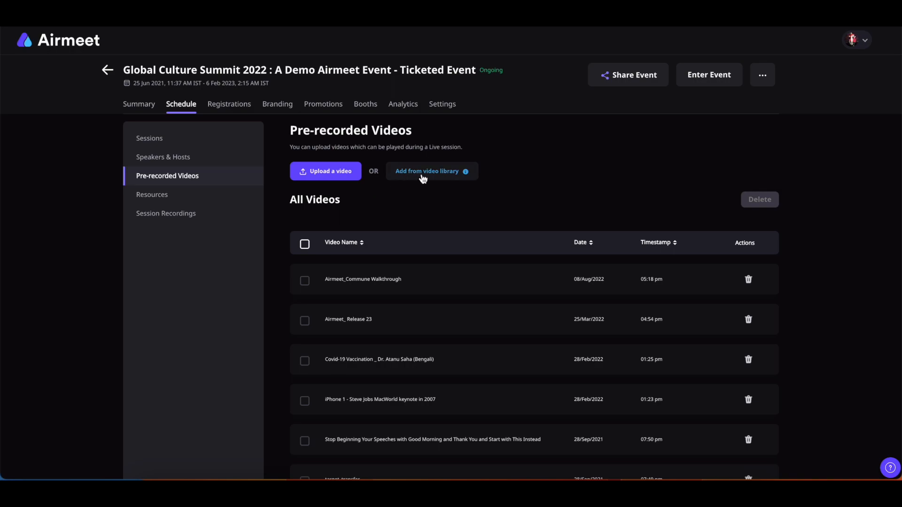
pyautogui.click(427, 170)
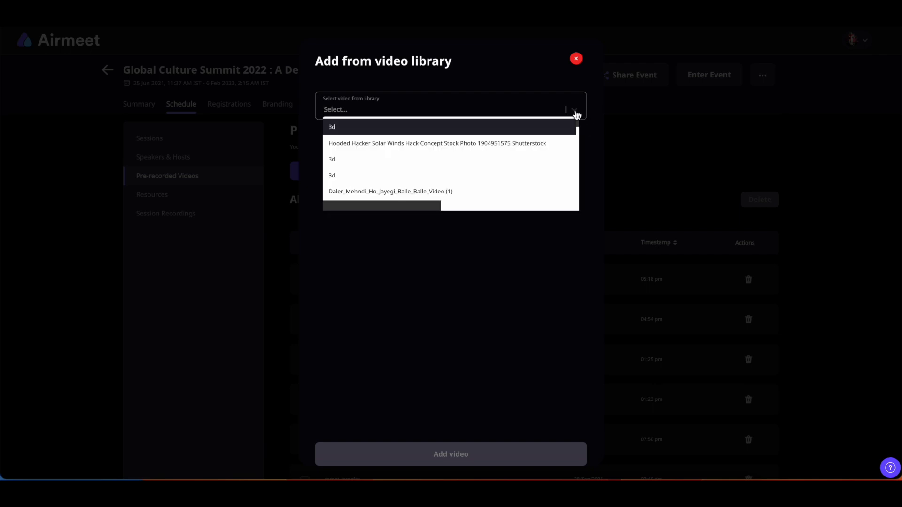
# Select the '3d' library video and add it to the event's pre-recorded videos
pyautogui.click(332, 126)
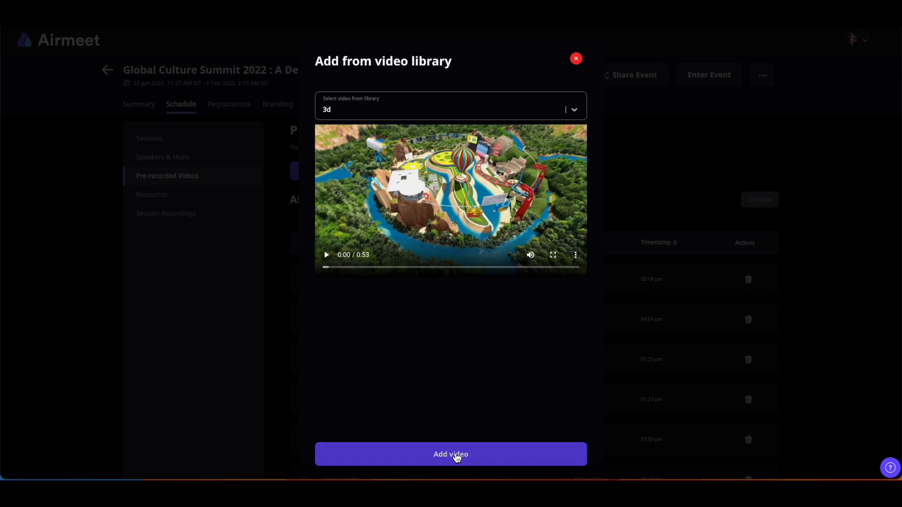
pyautogui.click(450, 455)
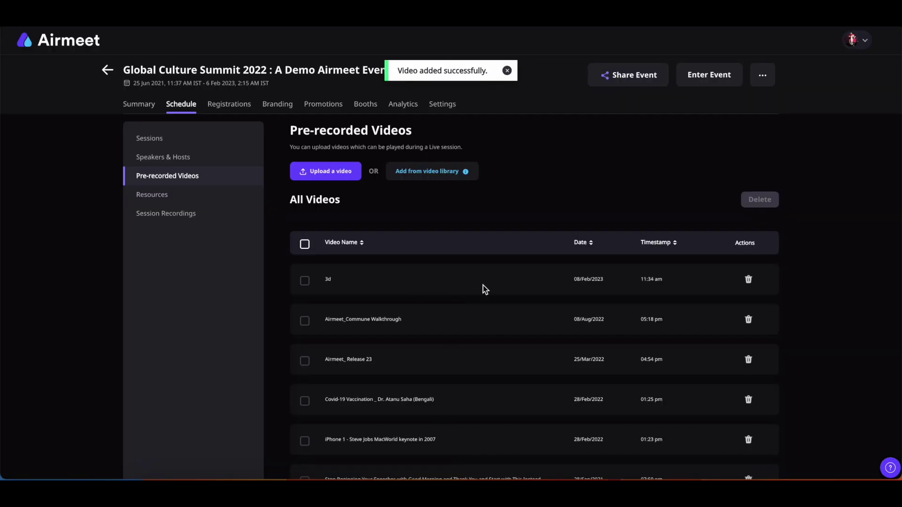
pyautogui.click(506, 70)
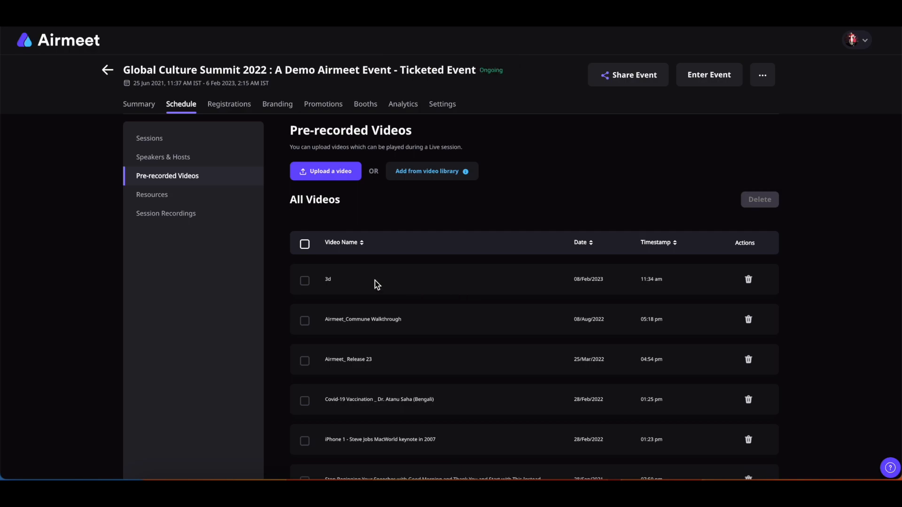
pyautogui.moveTo(401, 289)
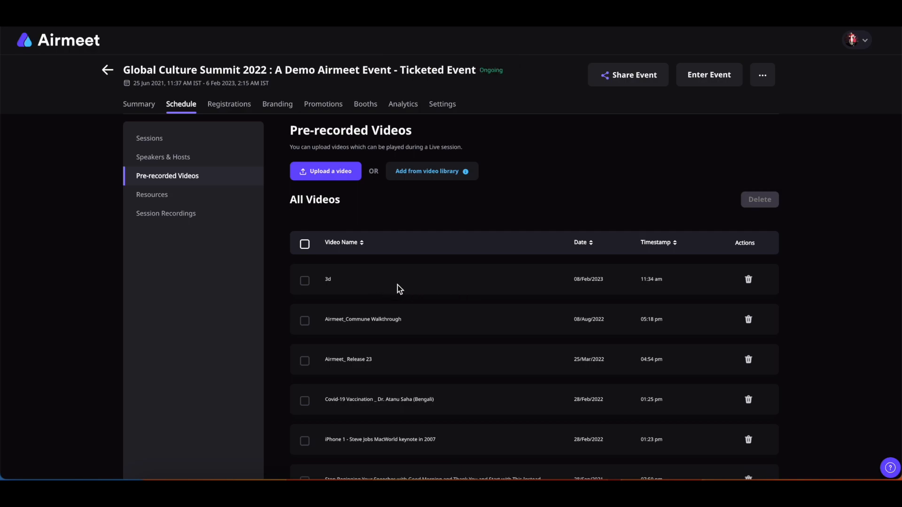
pyautogui.moveTo(889, 206)
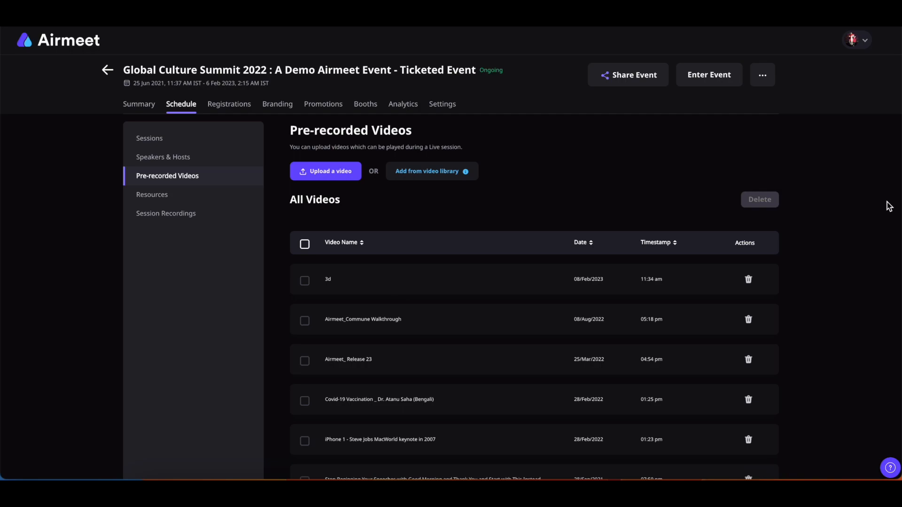